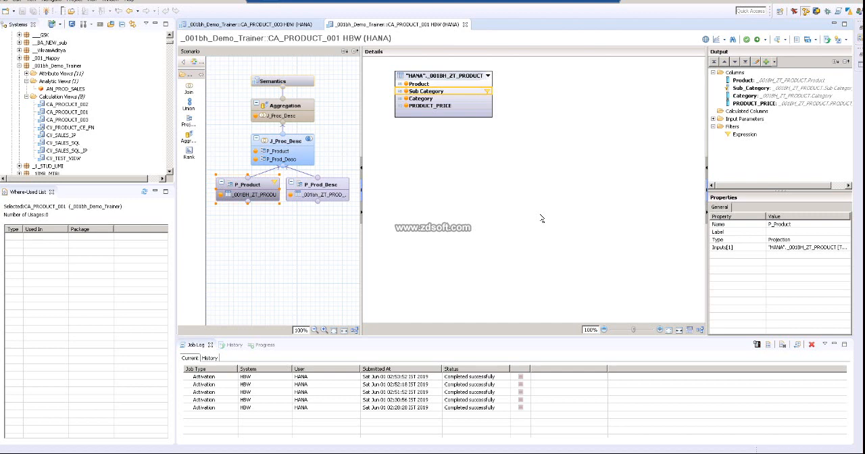
{"action": "mouse_move", "coordinate": [690, 131]}
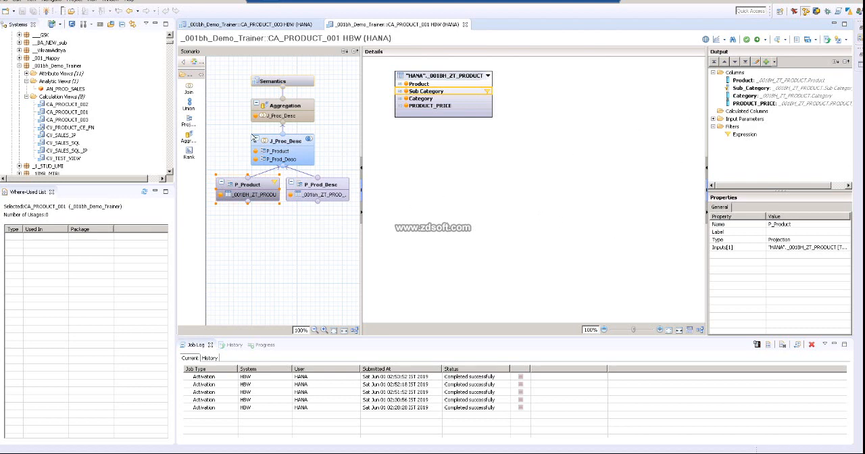
Select Calculated Columns under the P_Product projection's Output pane.
{"action": "left_click", "coordinate": [745, 111]}
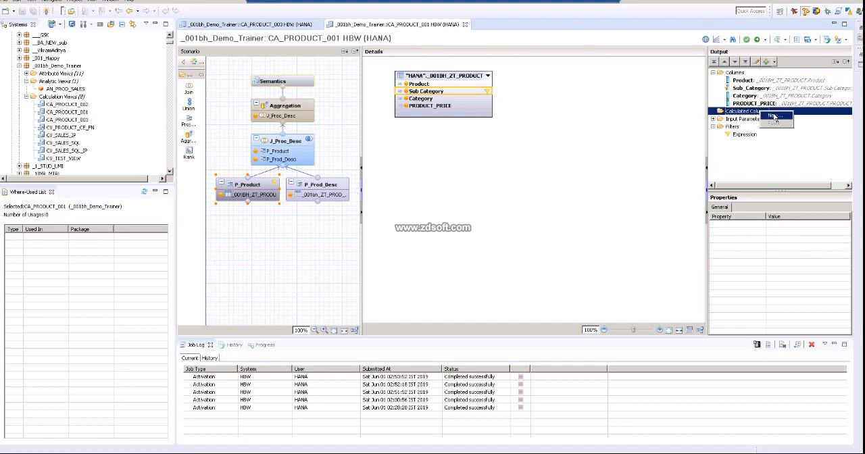
Define column CC_Proc_Price_New as DECIMAL with length 12 and scale 2.
{"action": "left_click", "coordinate": [764, 118]}
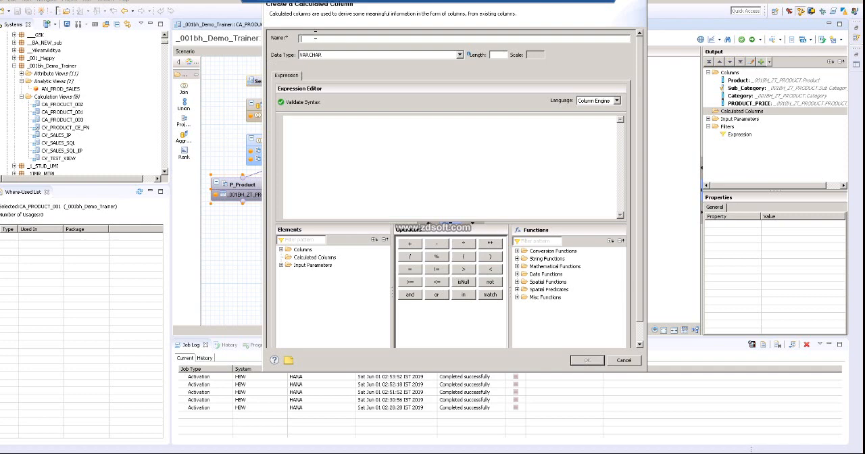
{"action": "type", "text": "cd"}
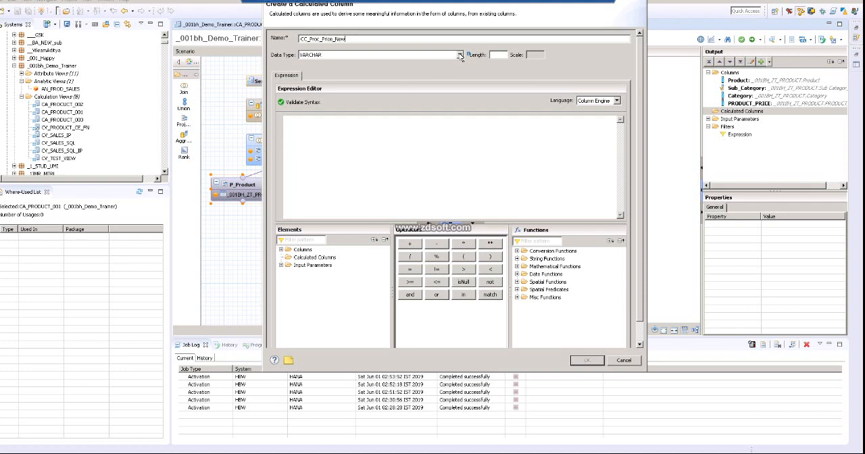
{"action": "left_click", "coordinate": [460, 55]}
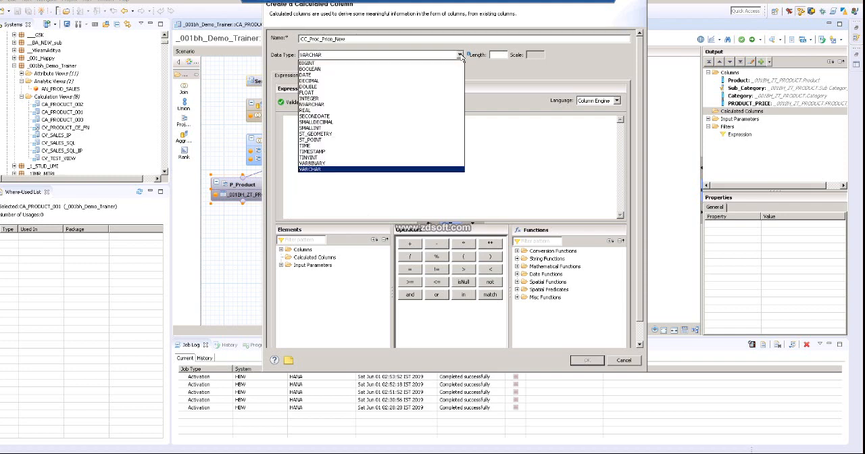
{"action": "mouse_move", "coordinate": [331, 81]}
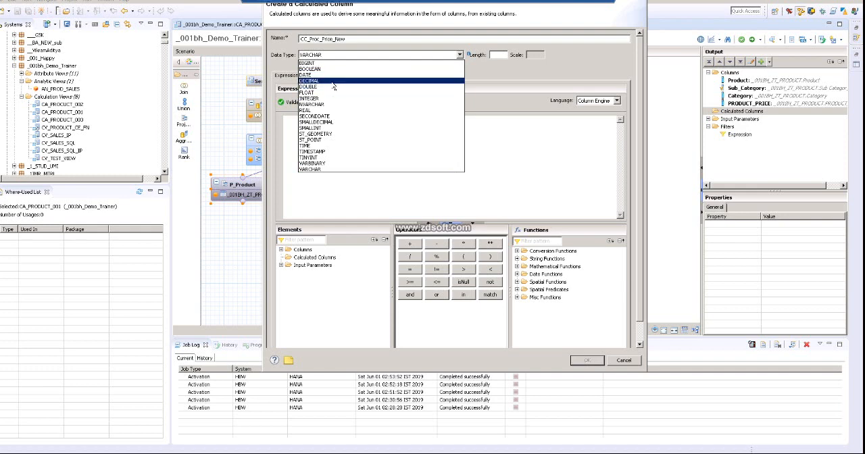
{"action": "left_click", "coordinate": [310, 80]}
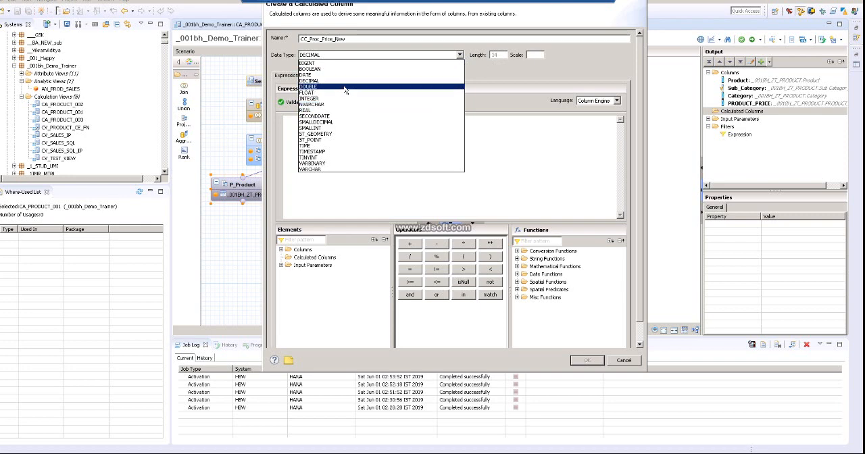
{"action": "left_click", "coordinate": [311, 80]}
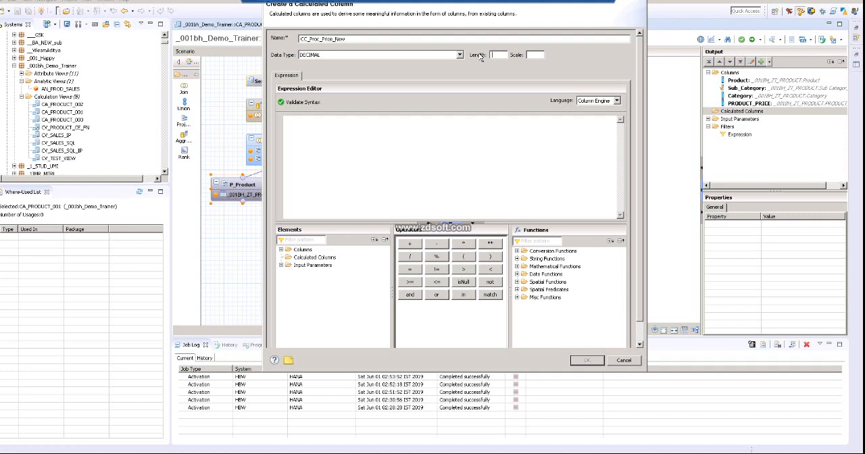
{"action": "type", "text": "12"}
{"action": "left_click", "coordinate": [536, 54]}
{"action": "type", "text": "2"}
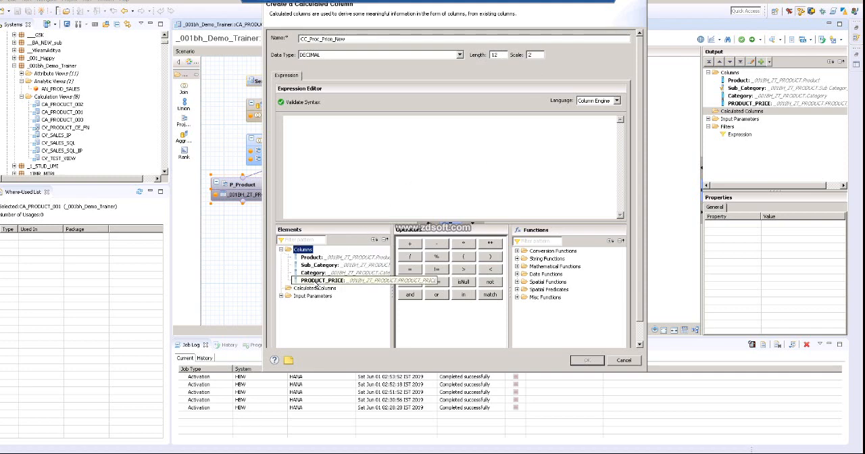
Enter the expression "PRODUCT_PRICE"*1.2 and validate its syntax.
{"action": "double_click", "coordinate": [323, 279]}
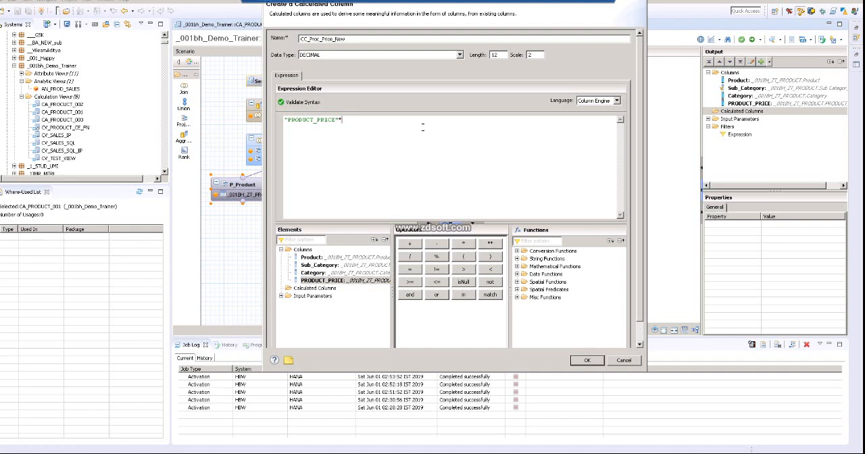
{"action": "type", "text": "*1.2"}
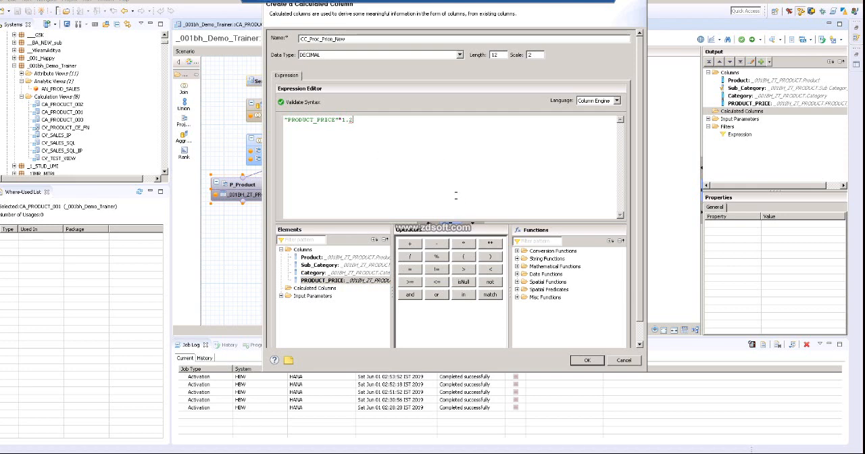
{"action": "left_click", "coordinate": [297, 102]}
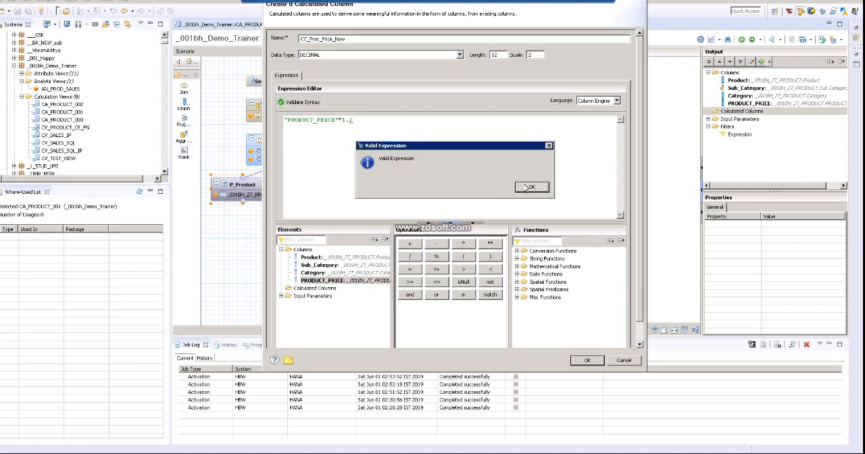
{"action": "left_click", "coordinate": [531, 187]}
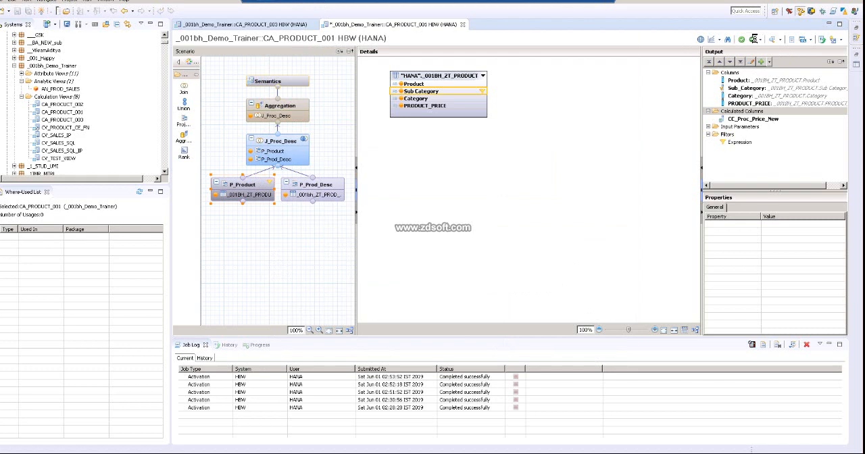
From the J_Proc_Desc join, propagate CC_Proc_Price_New to Semantics.
{"action": "left_click", "coordinate": [776, 38]}
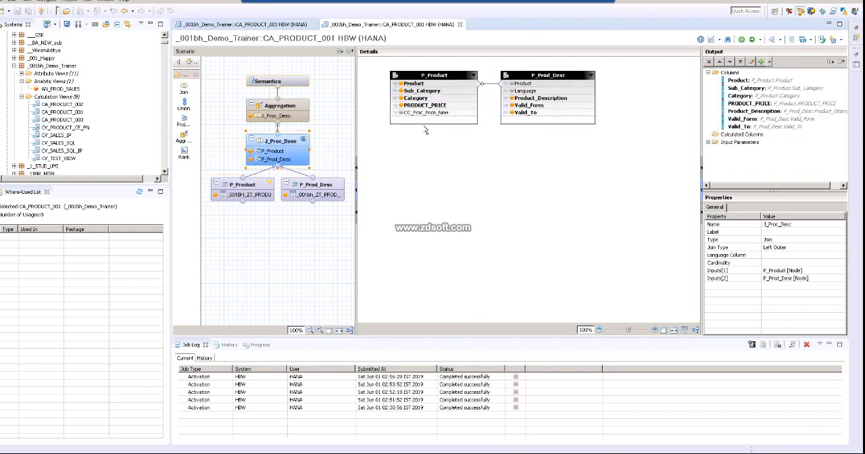
{"action": "right_click", "coordinate": [433, 108]}
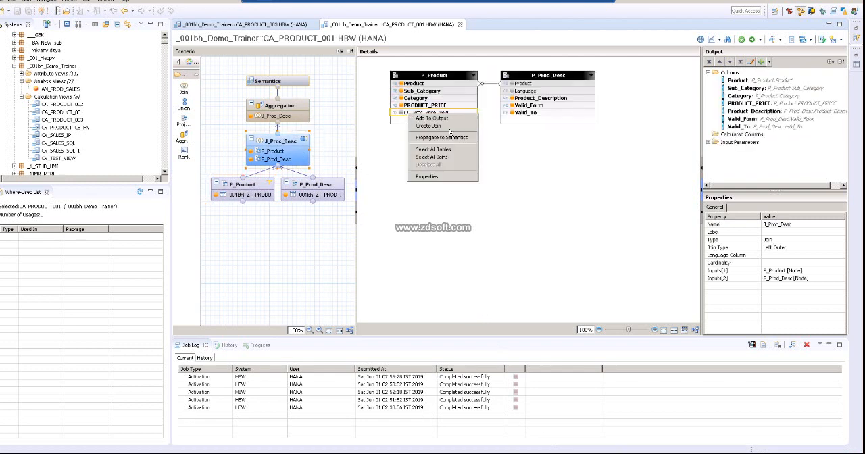
{"action": "left_click", "coordinate": [440, 137]}
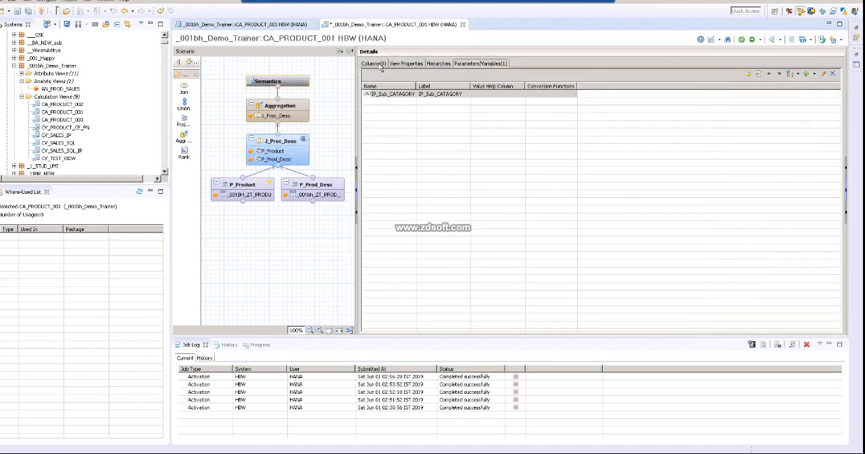
Preview CA_PRODUCT_001's data with IP_Sub_CATAGORY set to 69.
{"action": "left_click", "coordinate": [372, 63]}
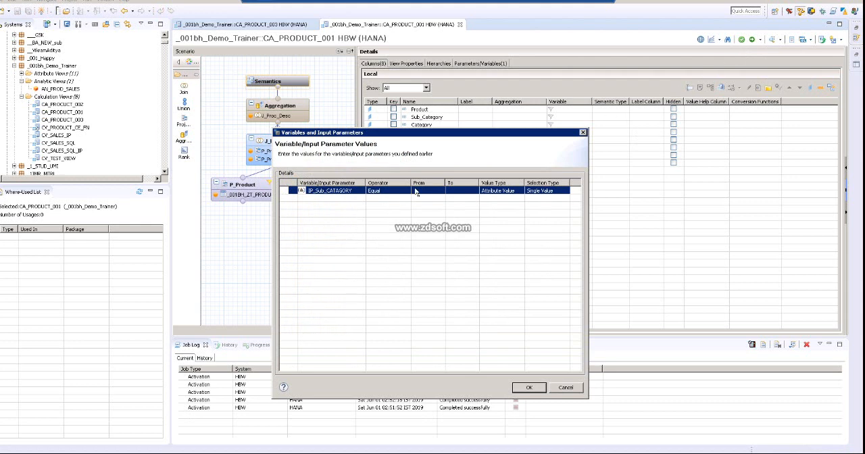
{"action": "left_click", "coordinate": [425, 189]}
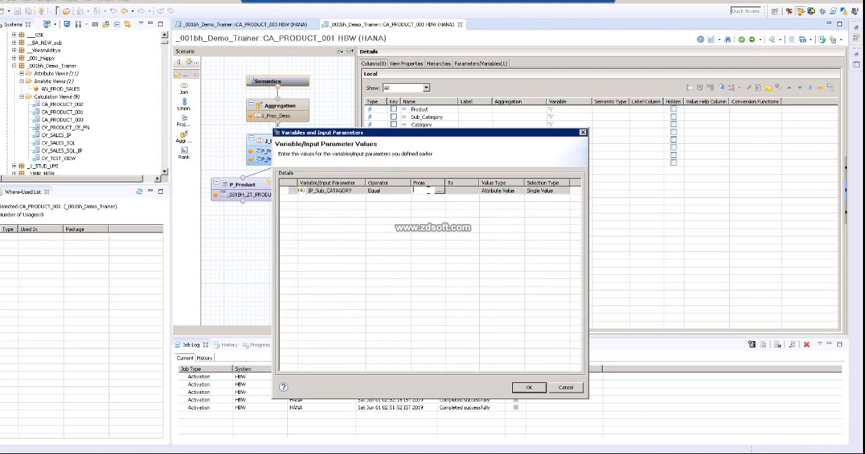
{"action": "type", "text": "6"}
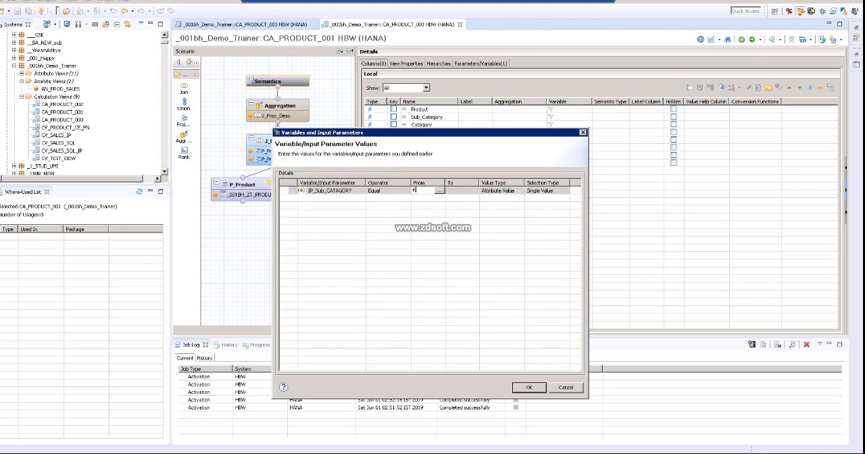
{"action": "type", "text": "9"}
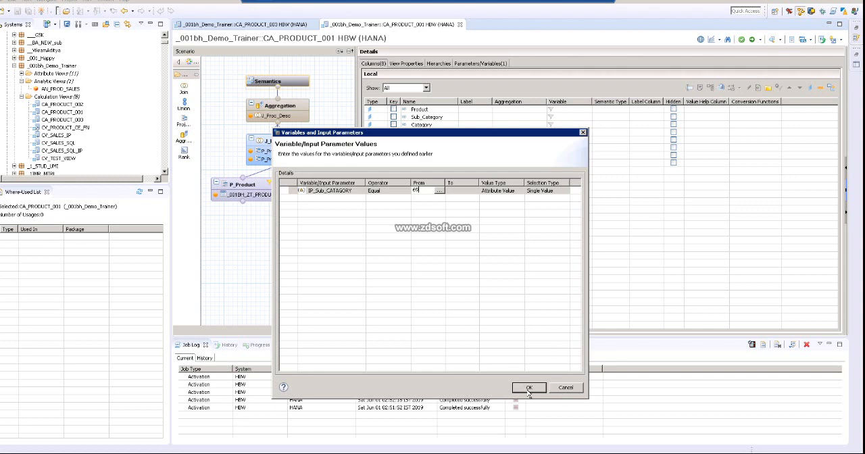
{"action": "left_click", "coordinate": [529, 387]}
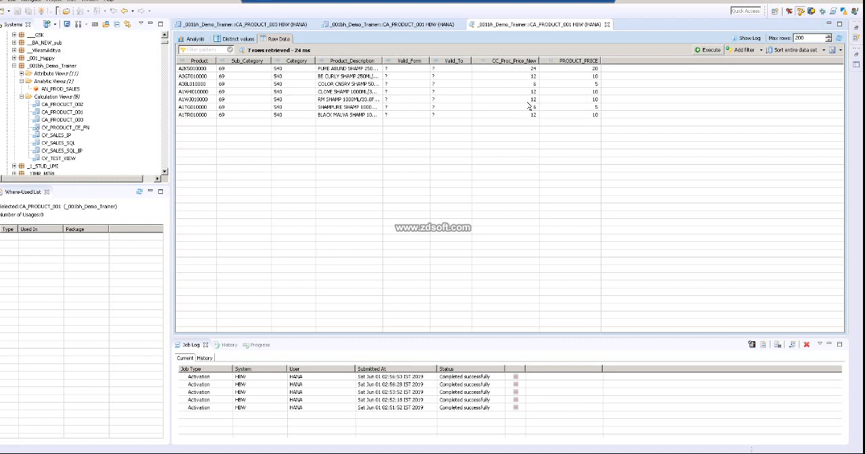
{"action": "mouse_move", "coordinate": [512, 109]}
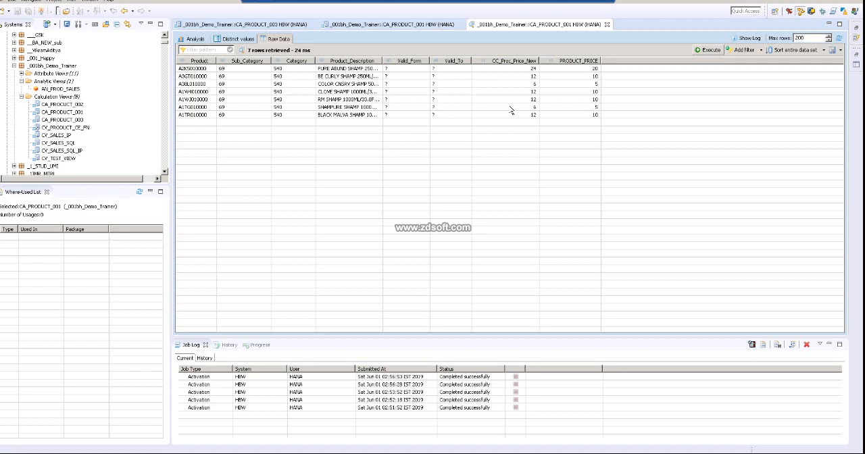
{"action": "mouse_move", "coordinate": [510, 109]}
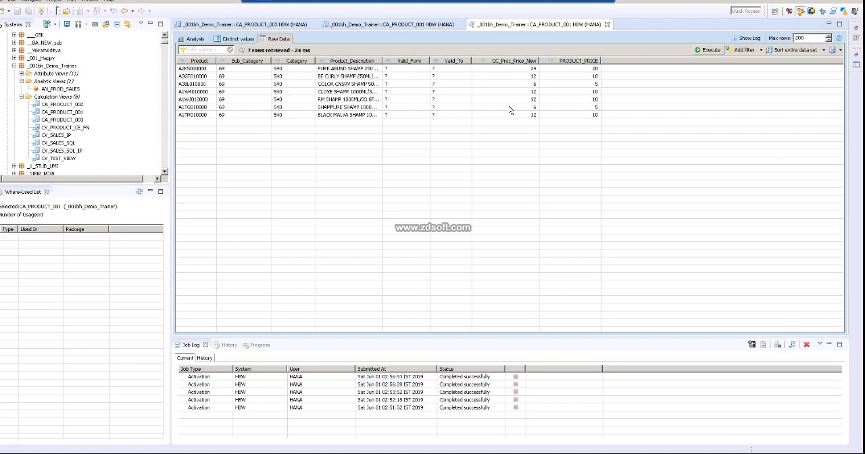
{"action": "mouse_move", "coordinate": [586, 72]}
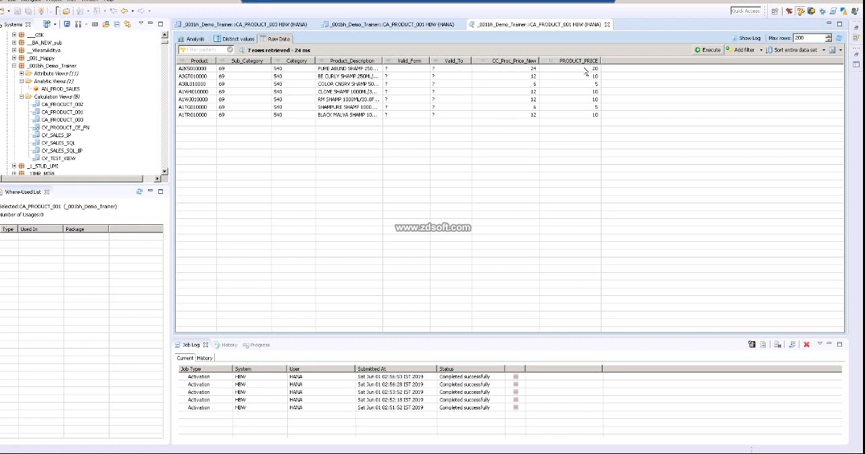